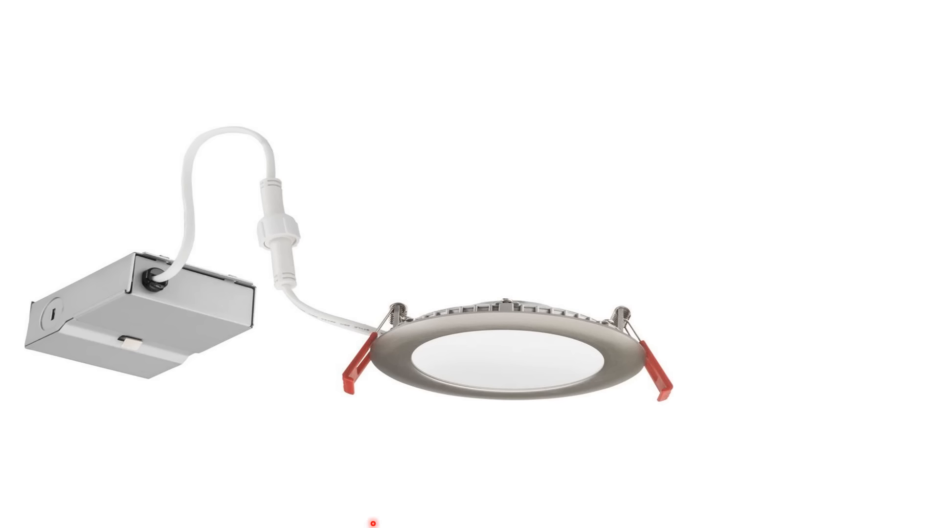
pyautogui.moveTo(424, 437)
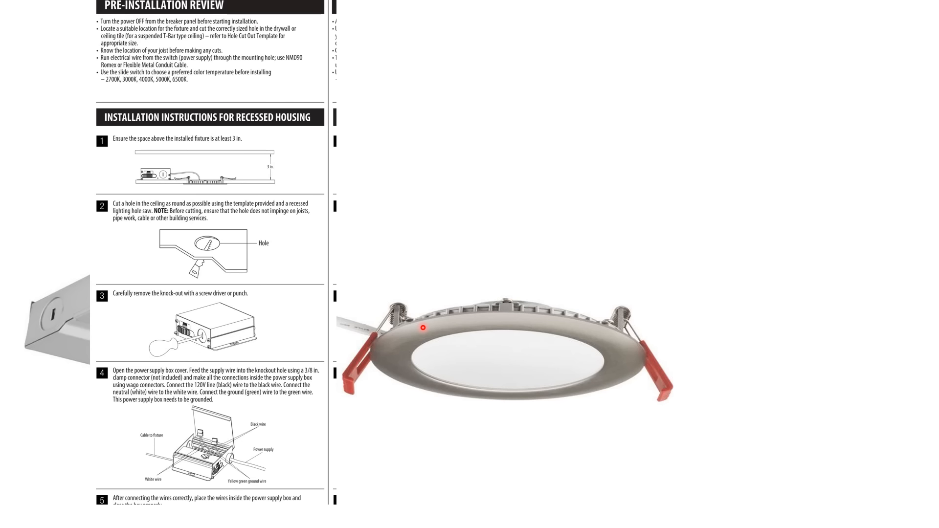
pyautogui.moveTo(401, 320)
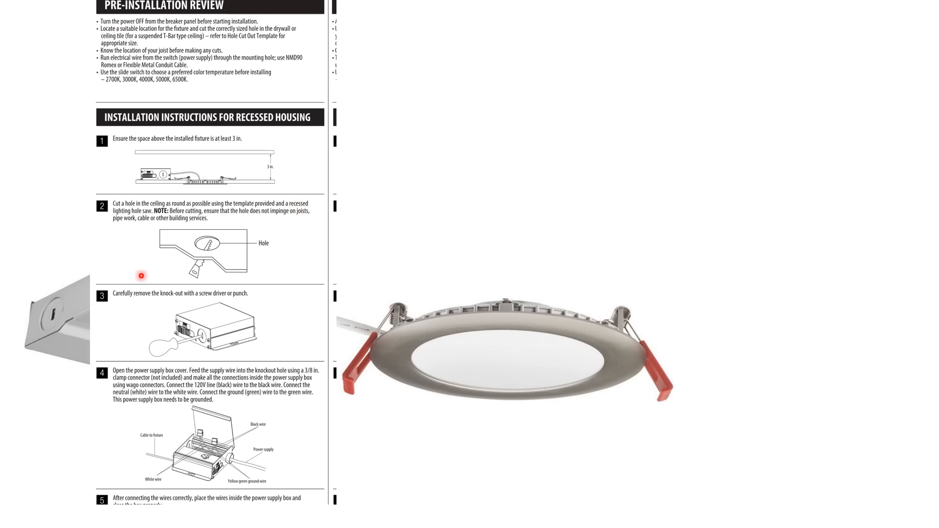
pyautogui.moveTo(142, 165)
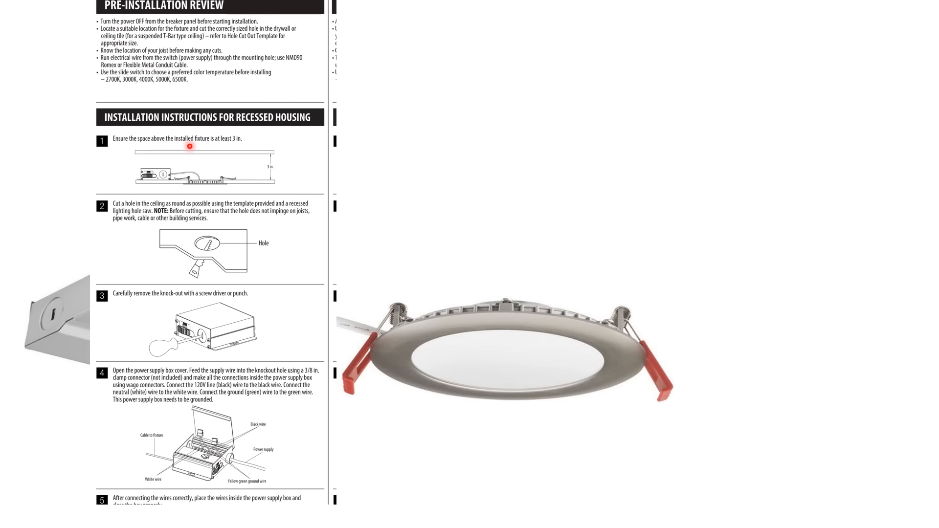
pyautogui.moveTo(186, 163)
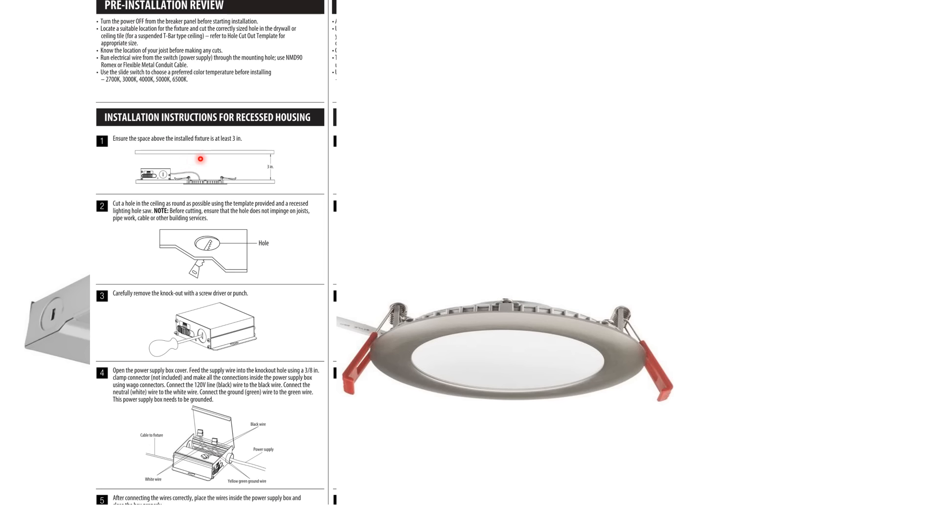
pyautogui.moveTo(98, 223)
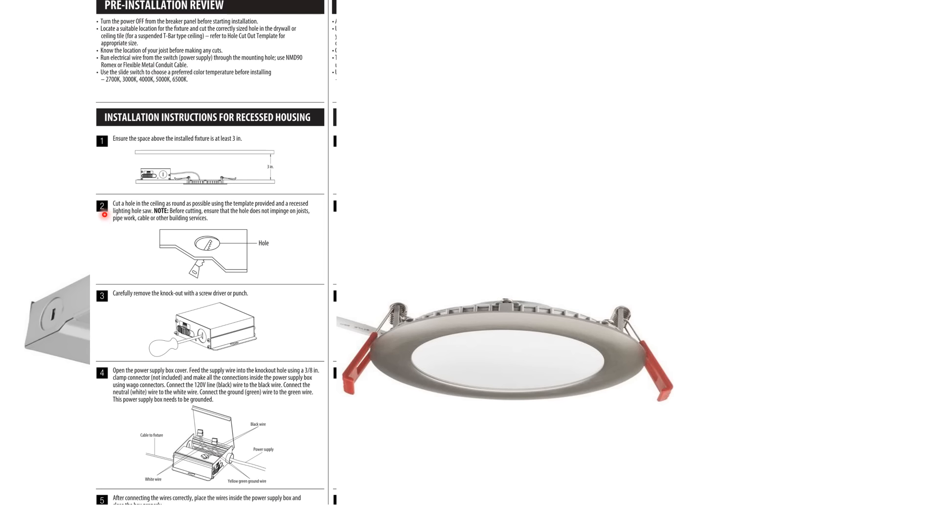
pyautogui.moveTo(166, 219)
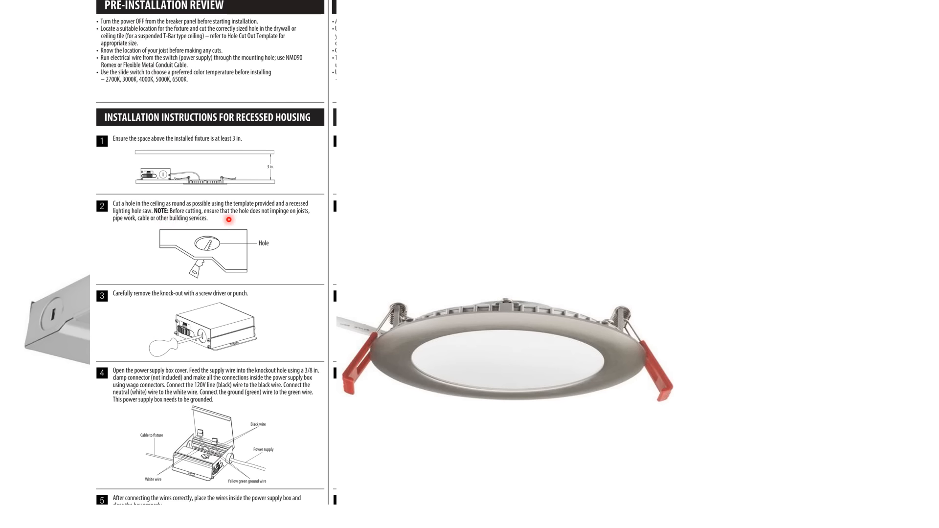
pyautogui.moveTo(286, 216)
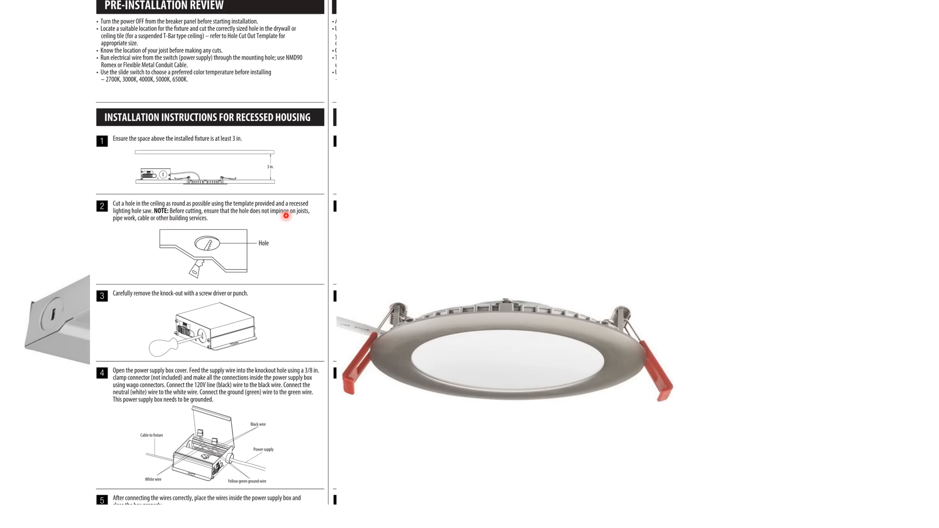
pyautogui.moveTo(182, 236)
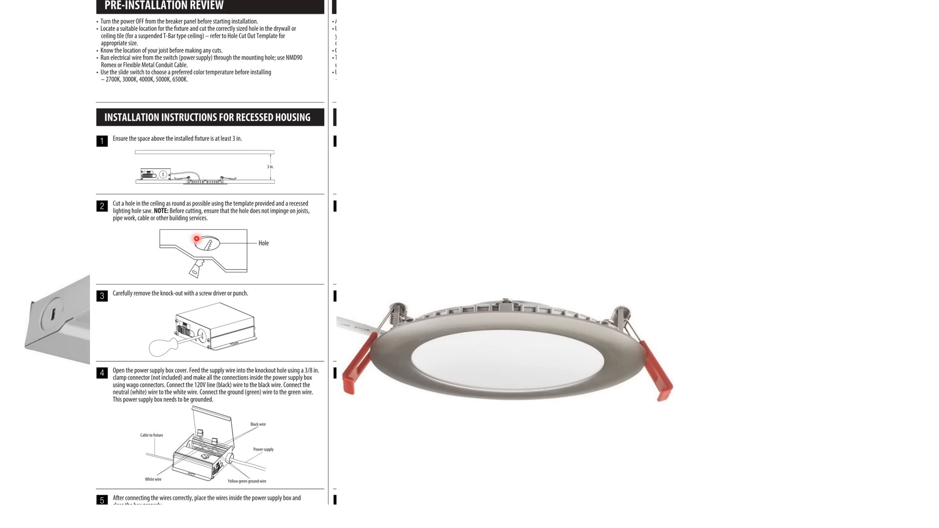
pyautogui.moveTo(117, 152)
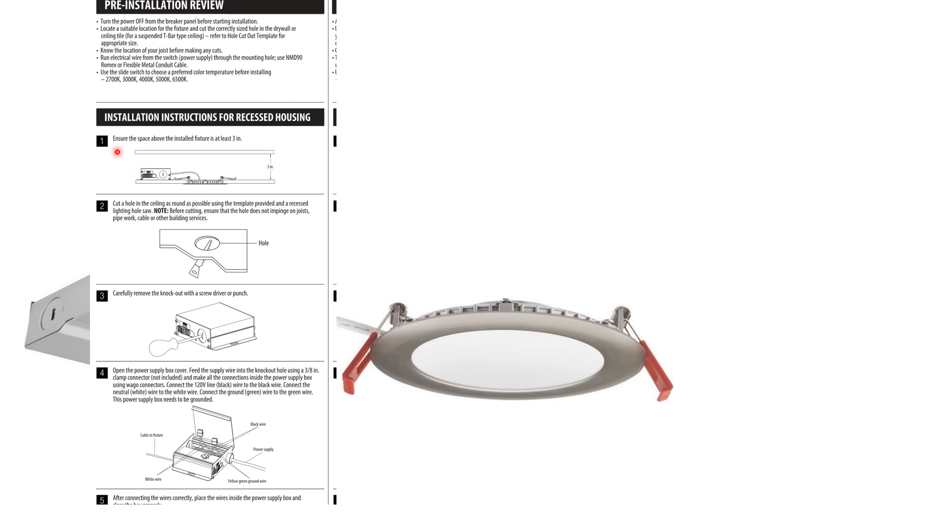
pyautogui.moveTo(241, 186)
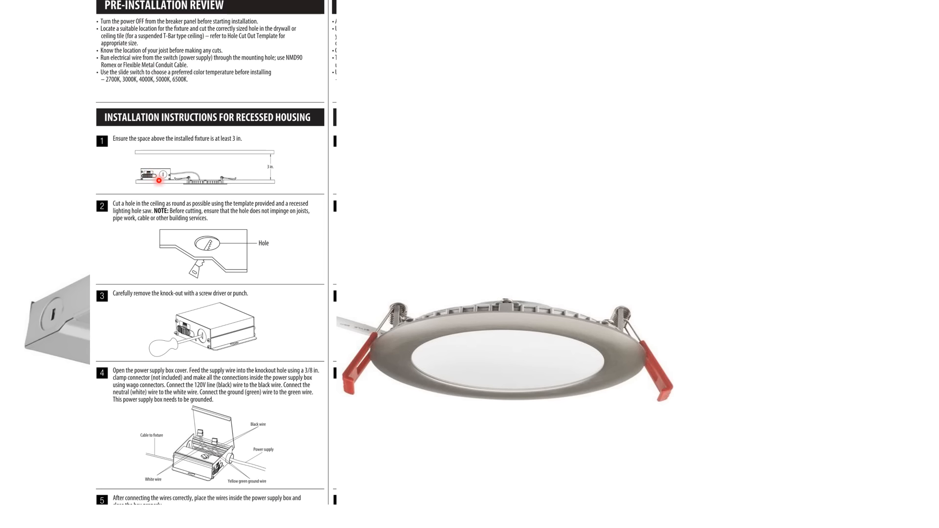
pyautogui.moveTo(215, 142)
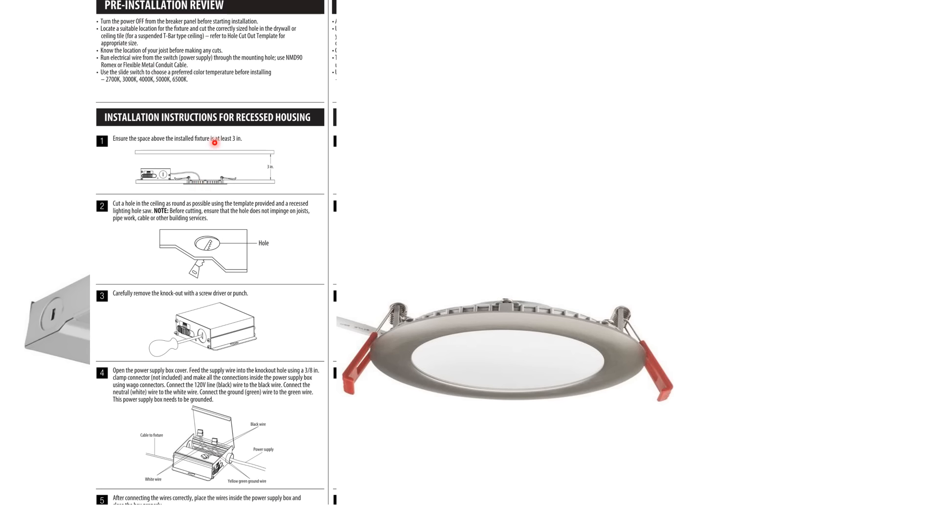
pyautogui.moveTo(150, 184)
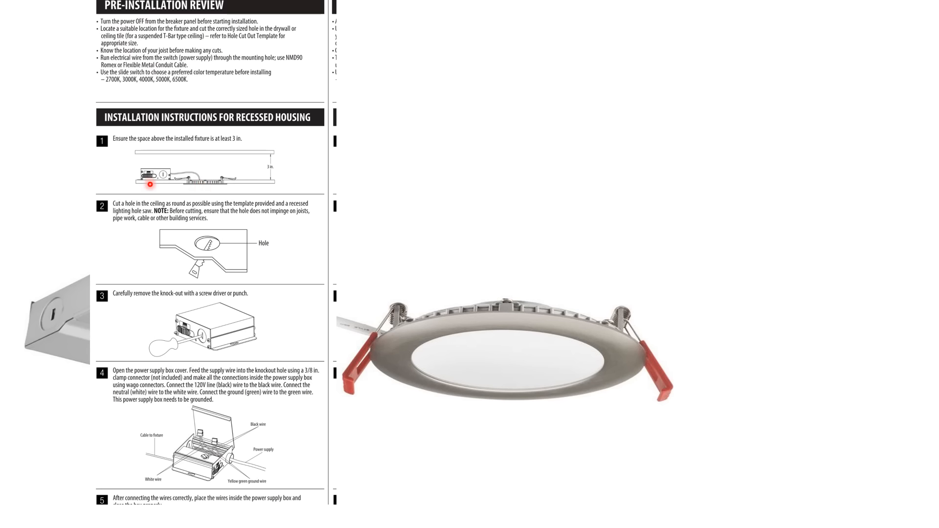